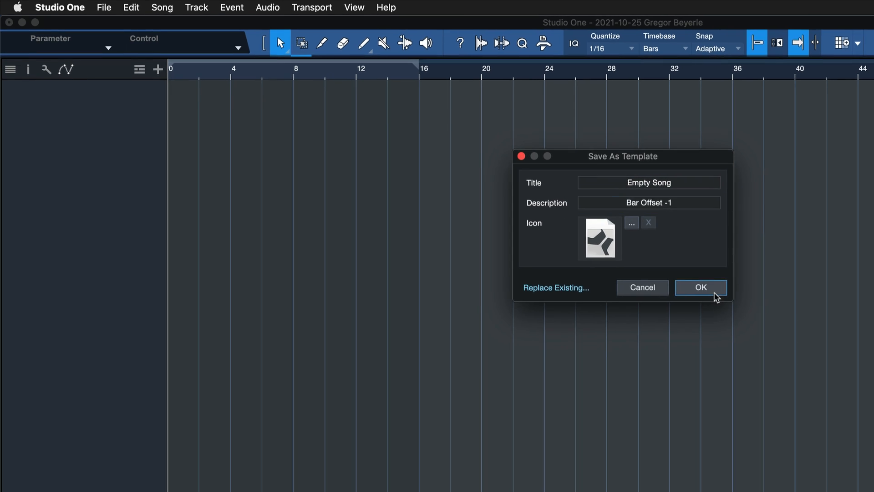
# - Confirm saving the template titled Empty Song with description Bar Offset -1
pyautogui.click(700, 286)
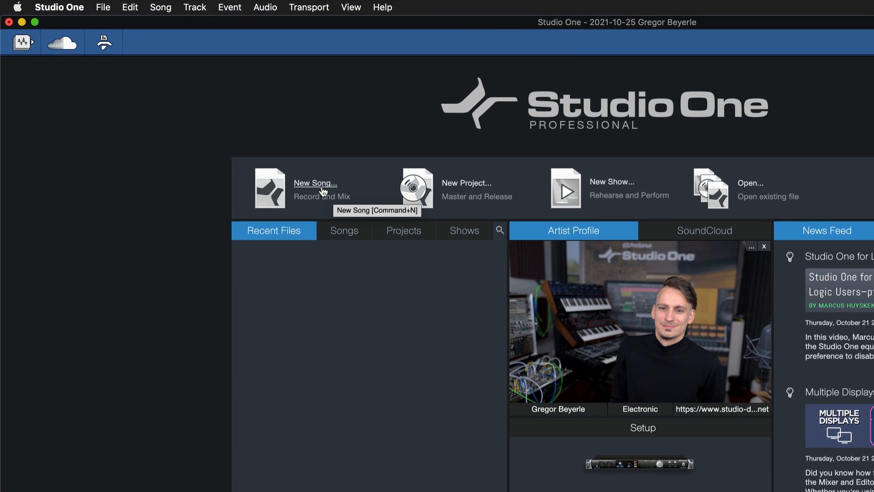